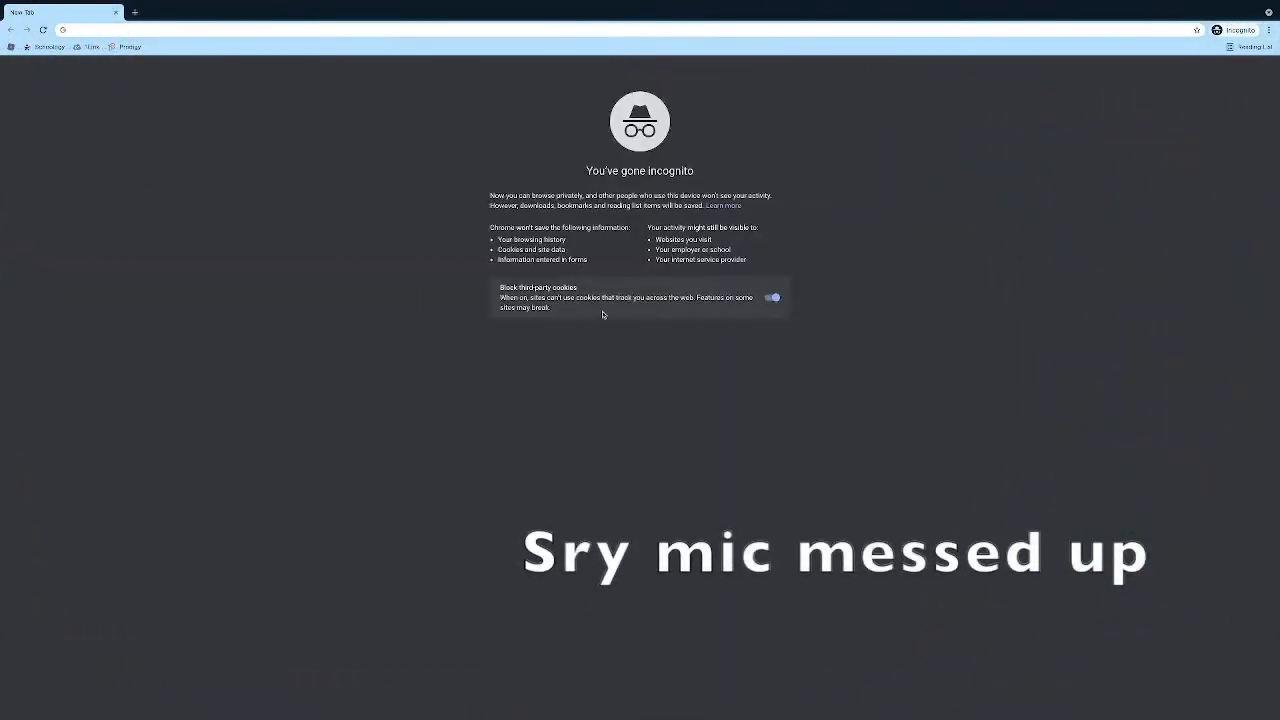
Go to gamepadviewer.com in the incognito window's address bar.
text(gamepadviewer.com)
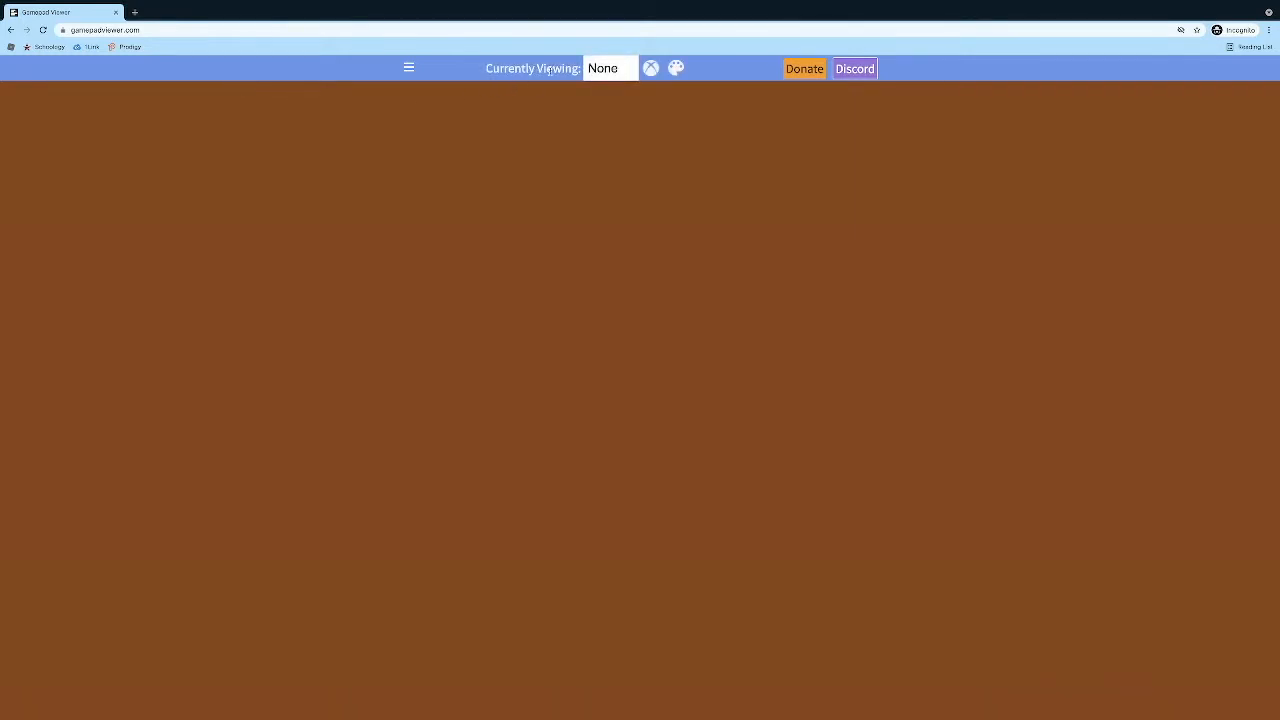
Set Currently Viewing to Player 1's controller.
click(610, 68)
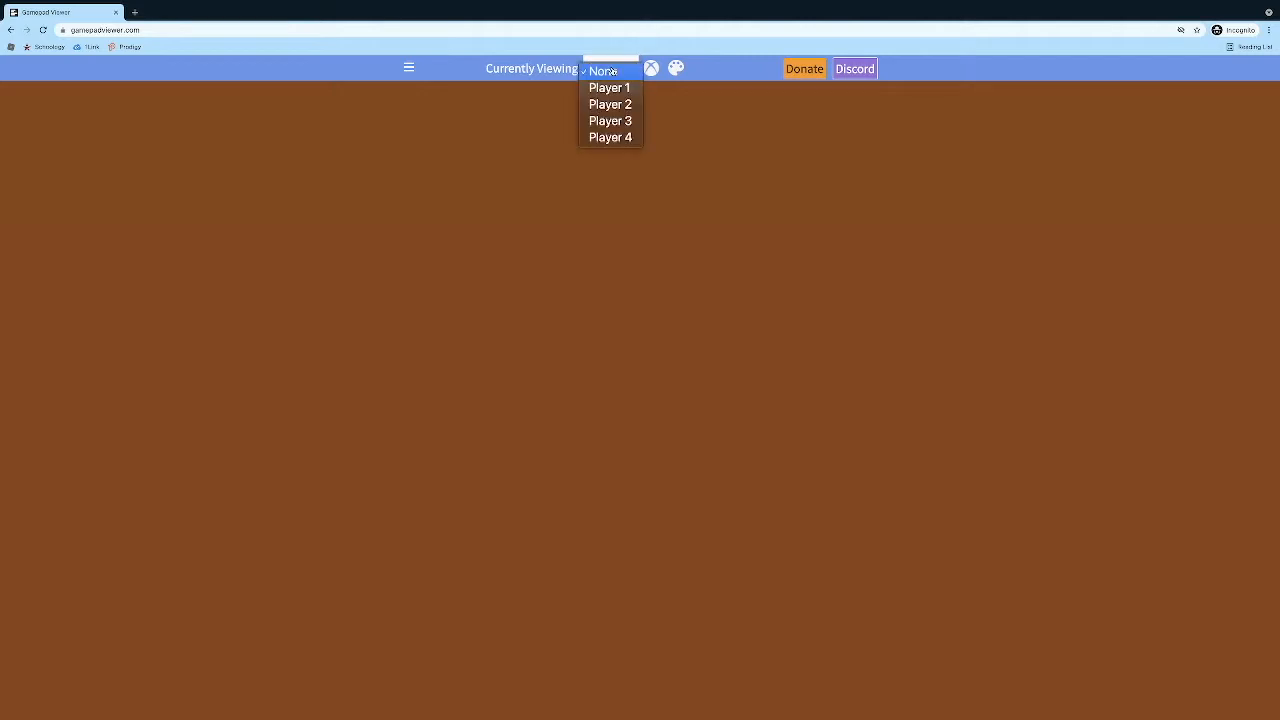
click(608, 88)
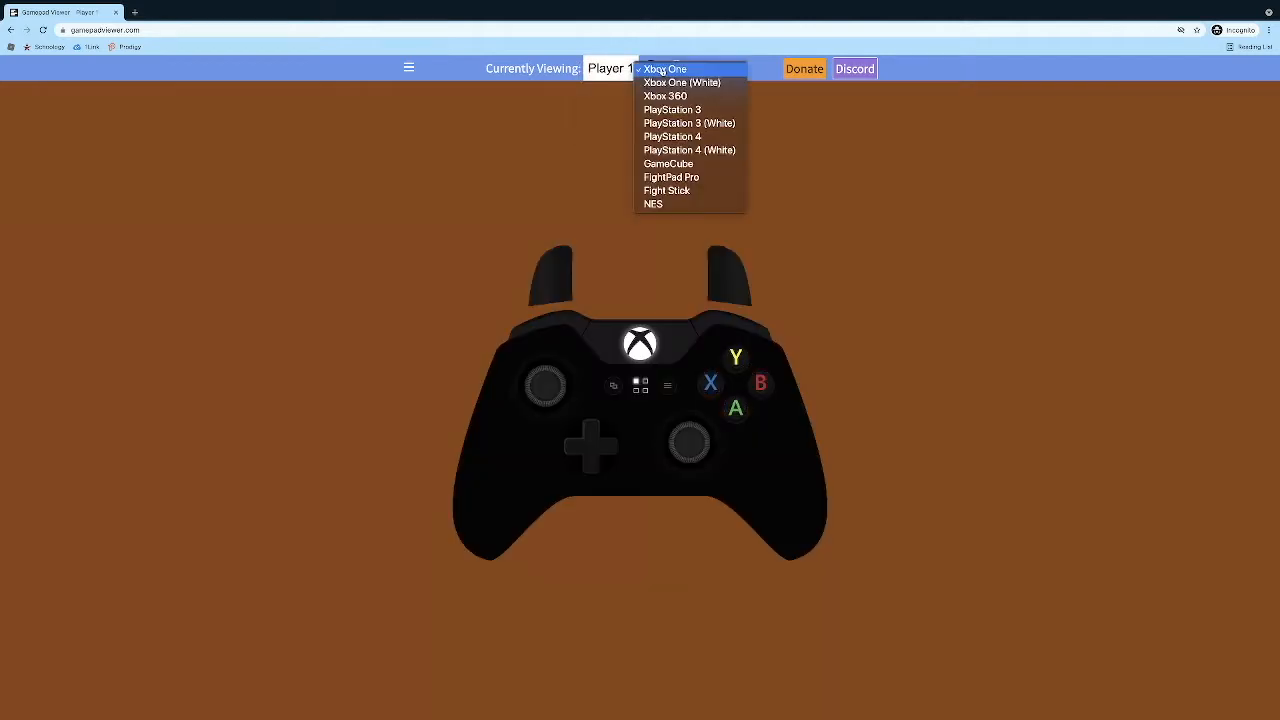
mouse_move(688, 150)
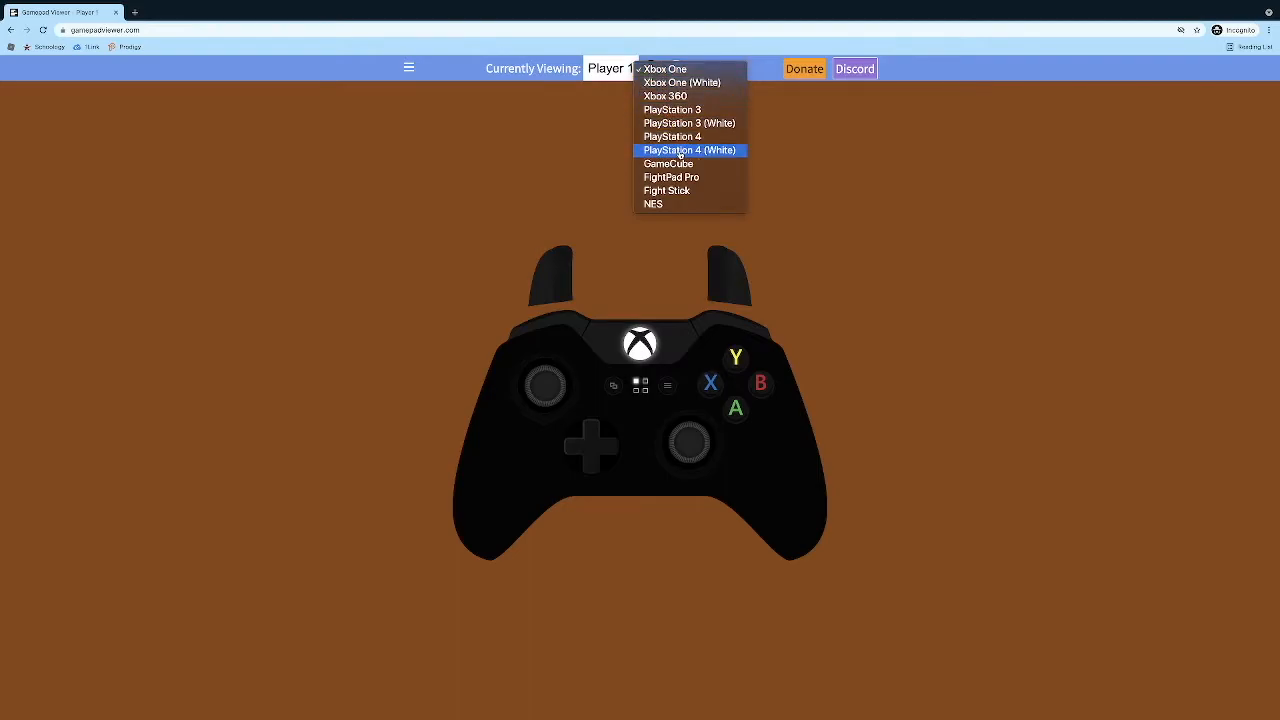
mouse_move(672, 136)
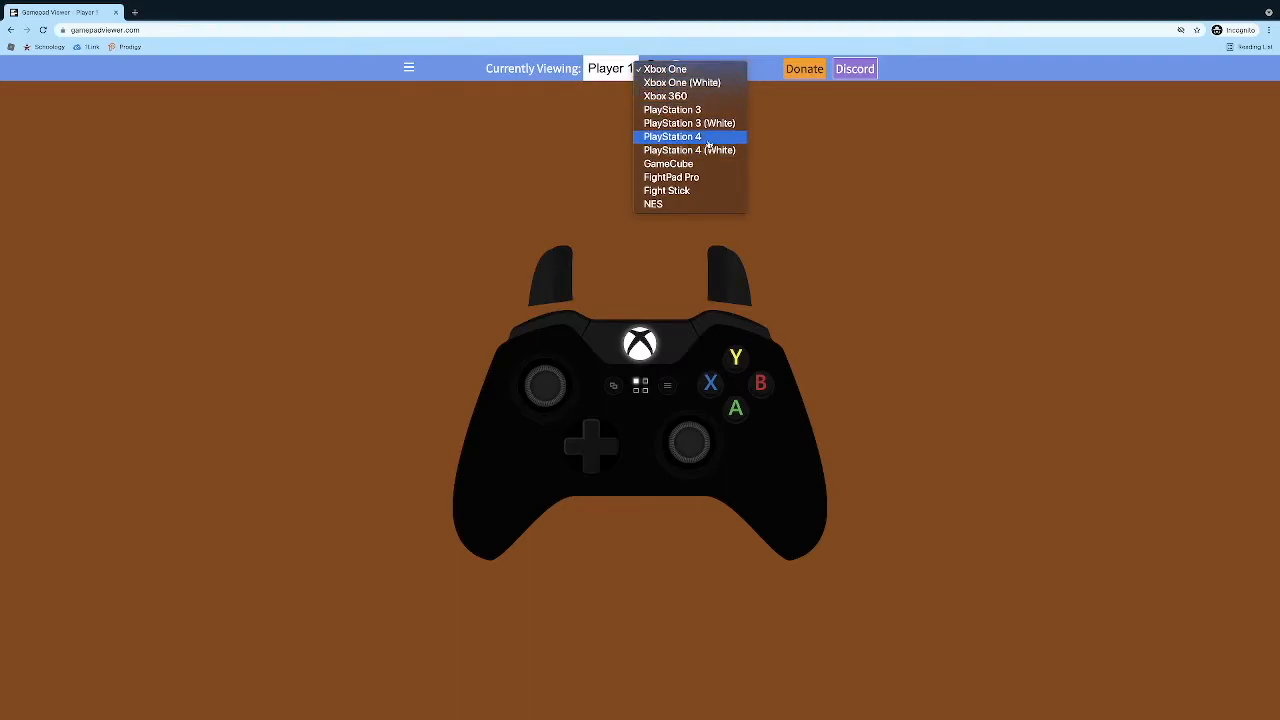
Switch the skin to PlayStation 4 (White) and bring up the Info & About page.
click(672, 136)
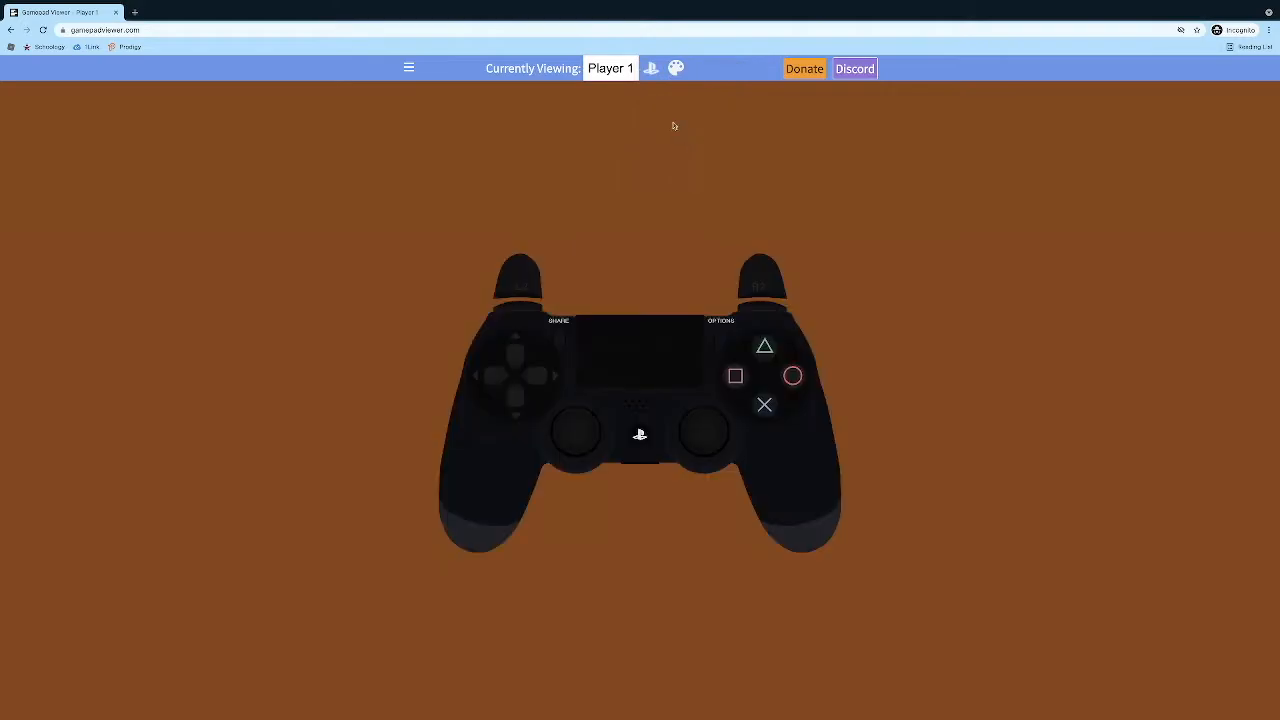
click(652, 68)
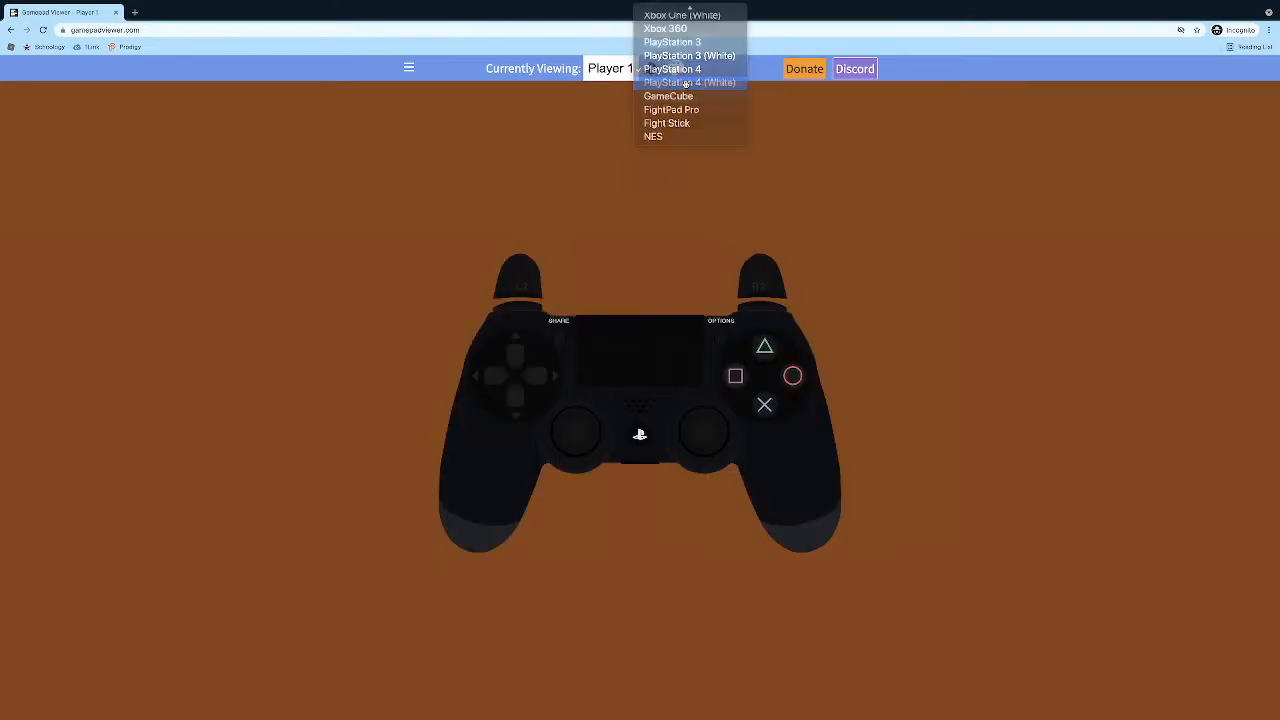
click(688, 82)
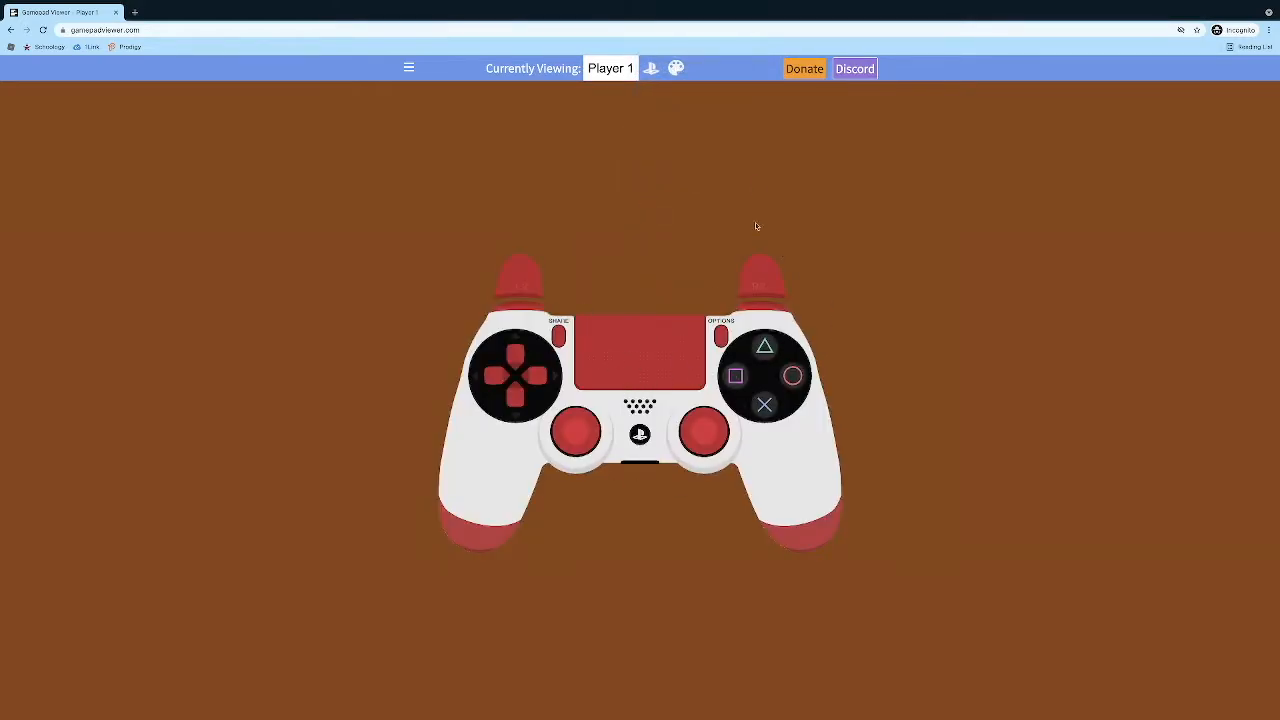
click(408, 68)
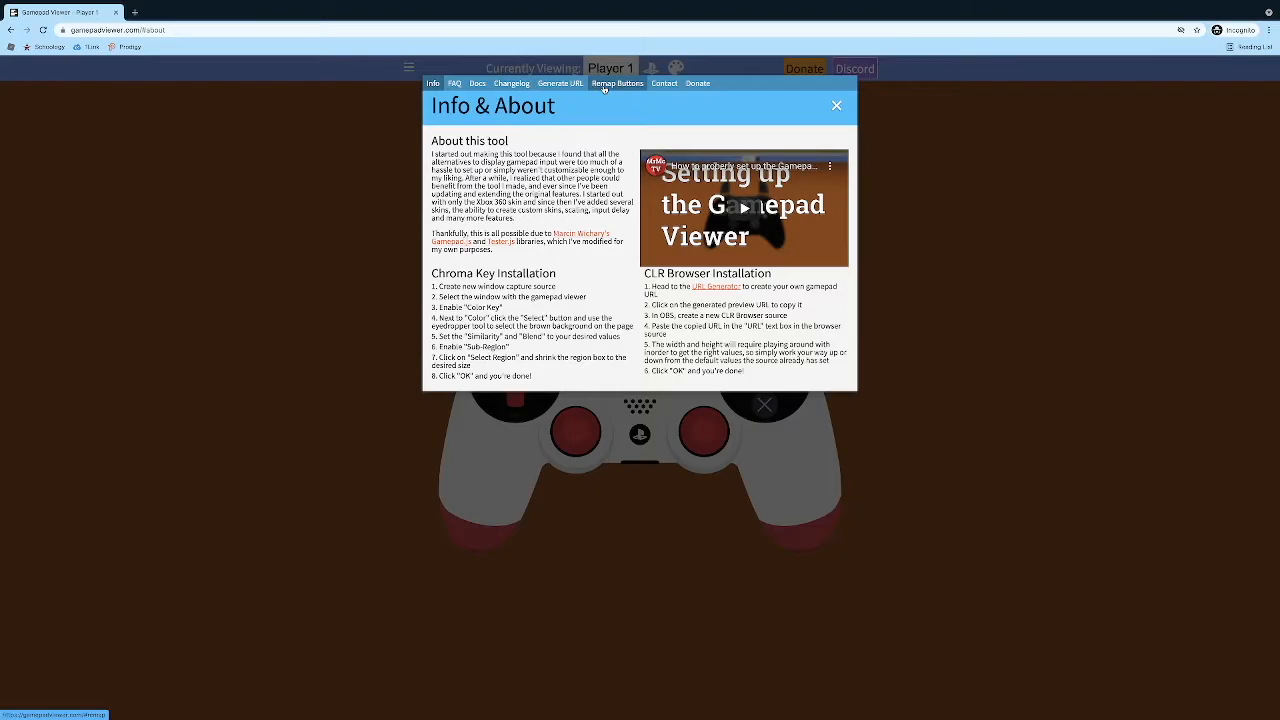
Check the Remap Buttons page for Player 1's wireless controller, then close it.
click(616, 84)
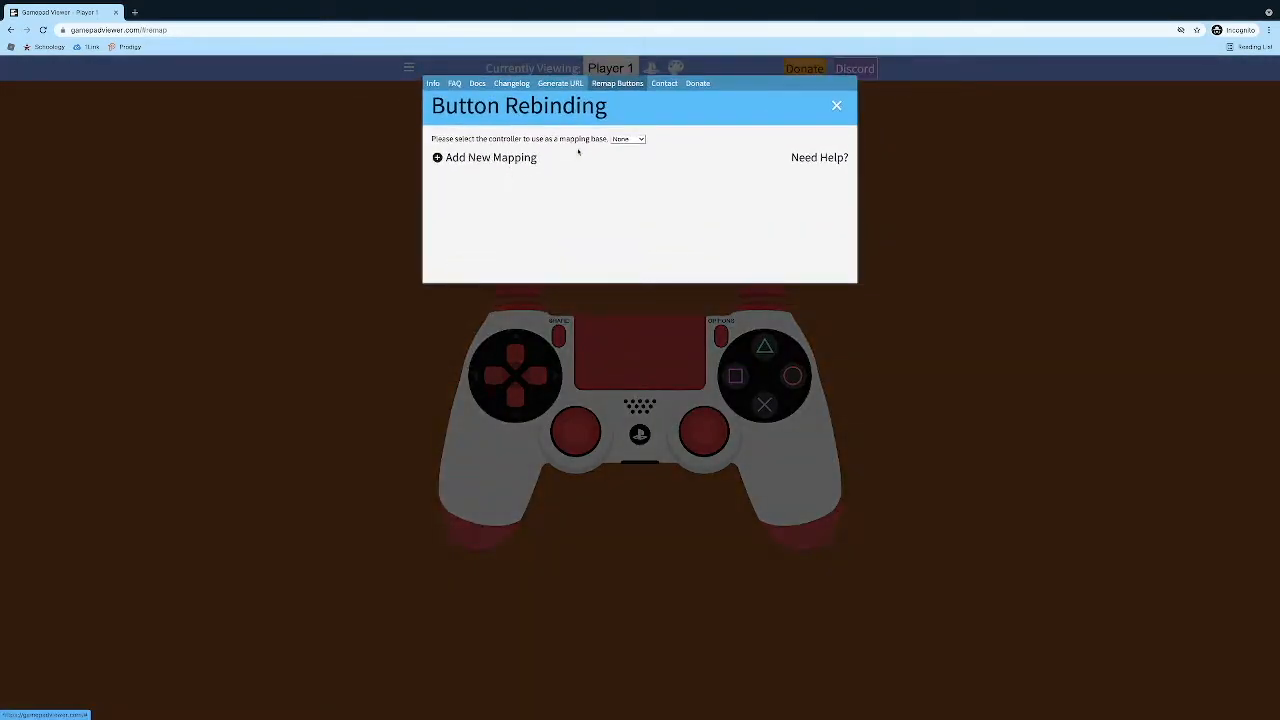
click(628, 138)
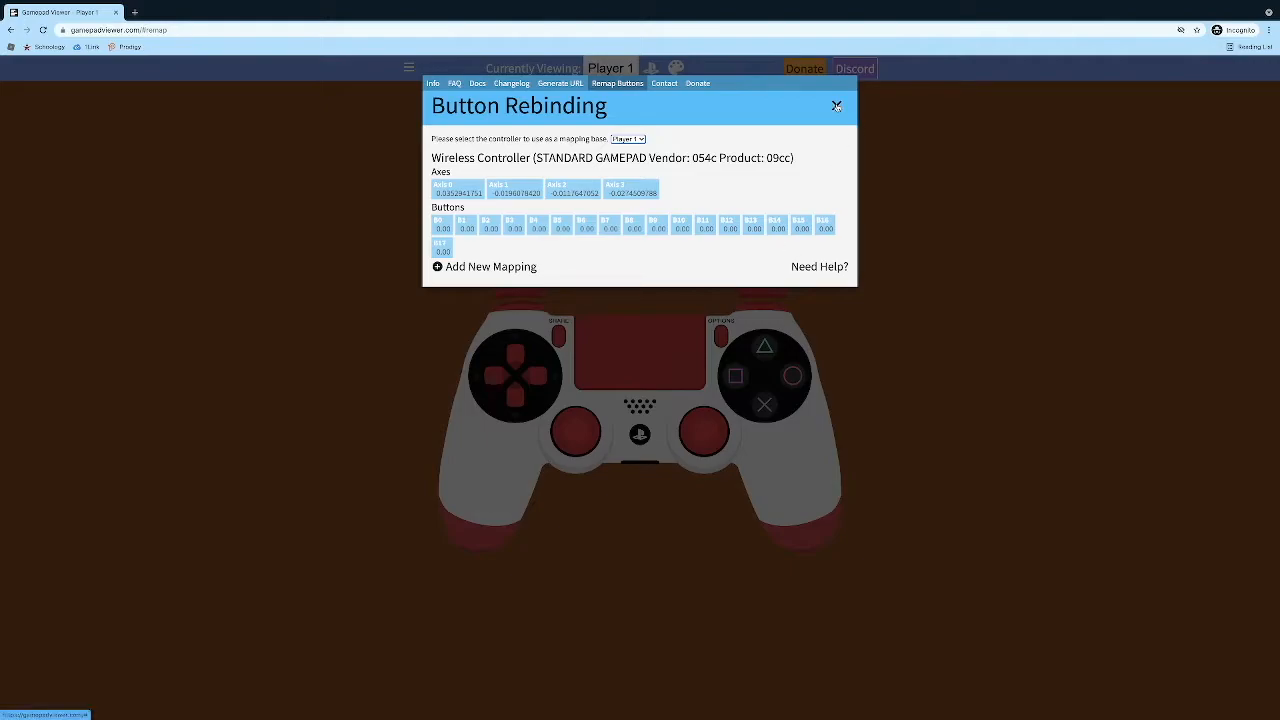
click(836, 106)
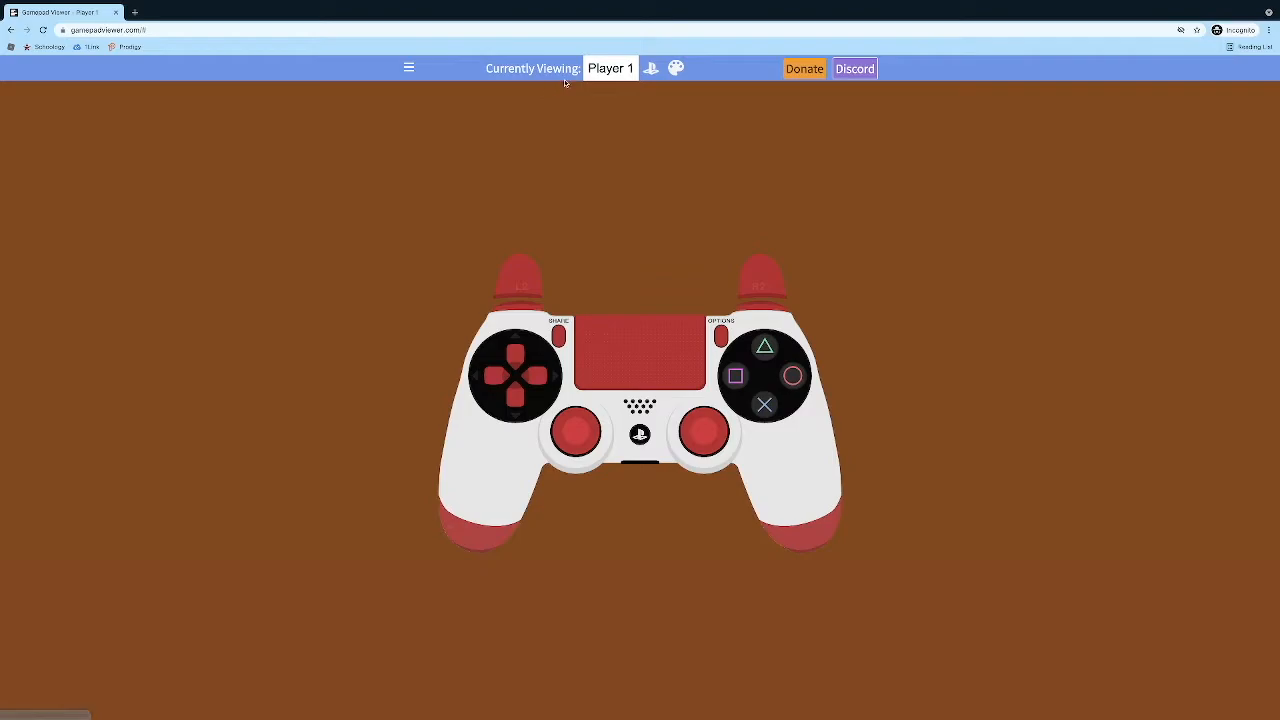
Set a green page background and go to the Generate Custom URL tab via the Info menu.
click(676, 68)
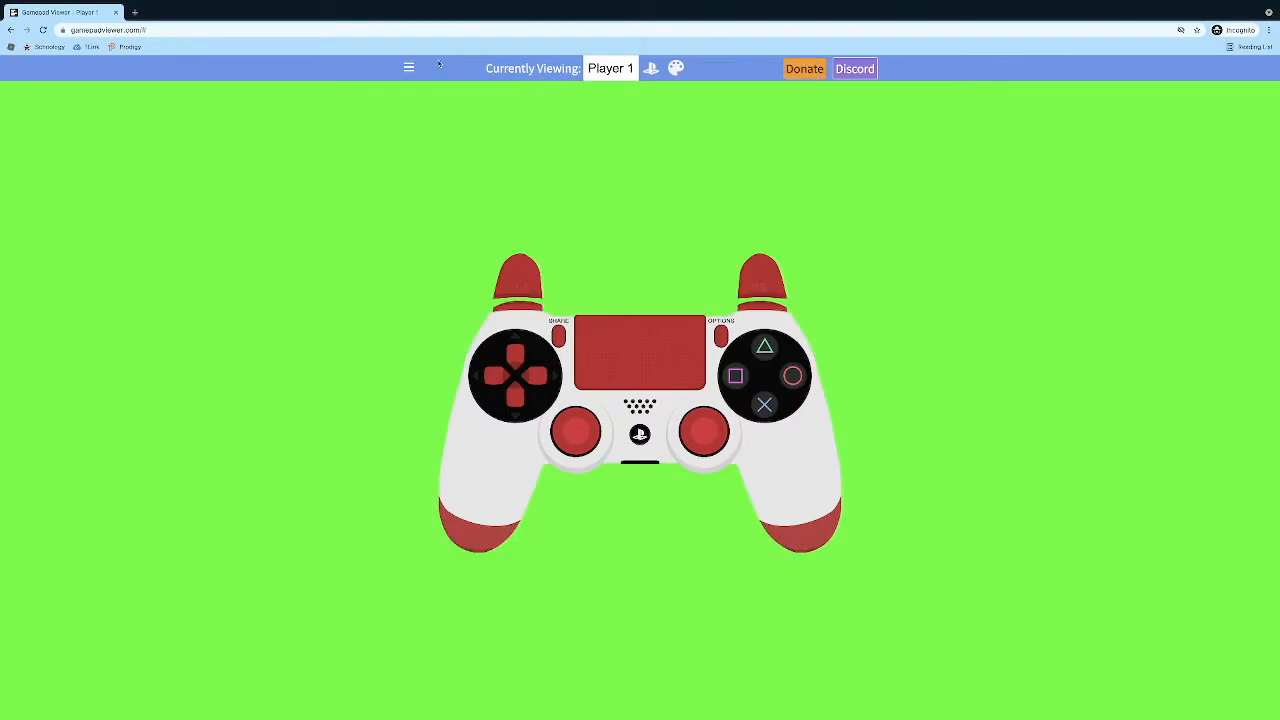
click(408, 68)
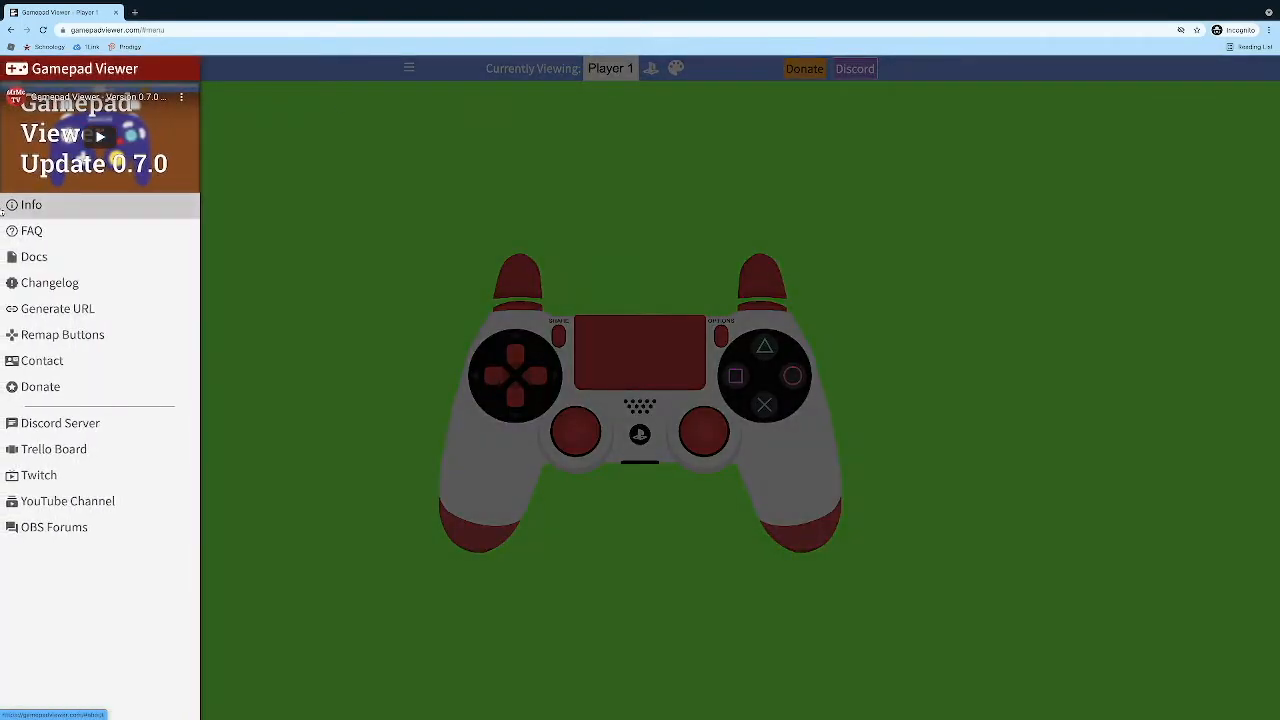
click(32, 204)
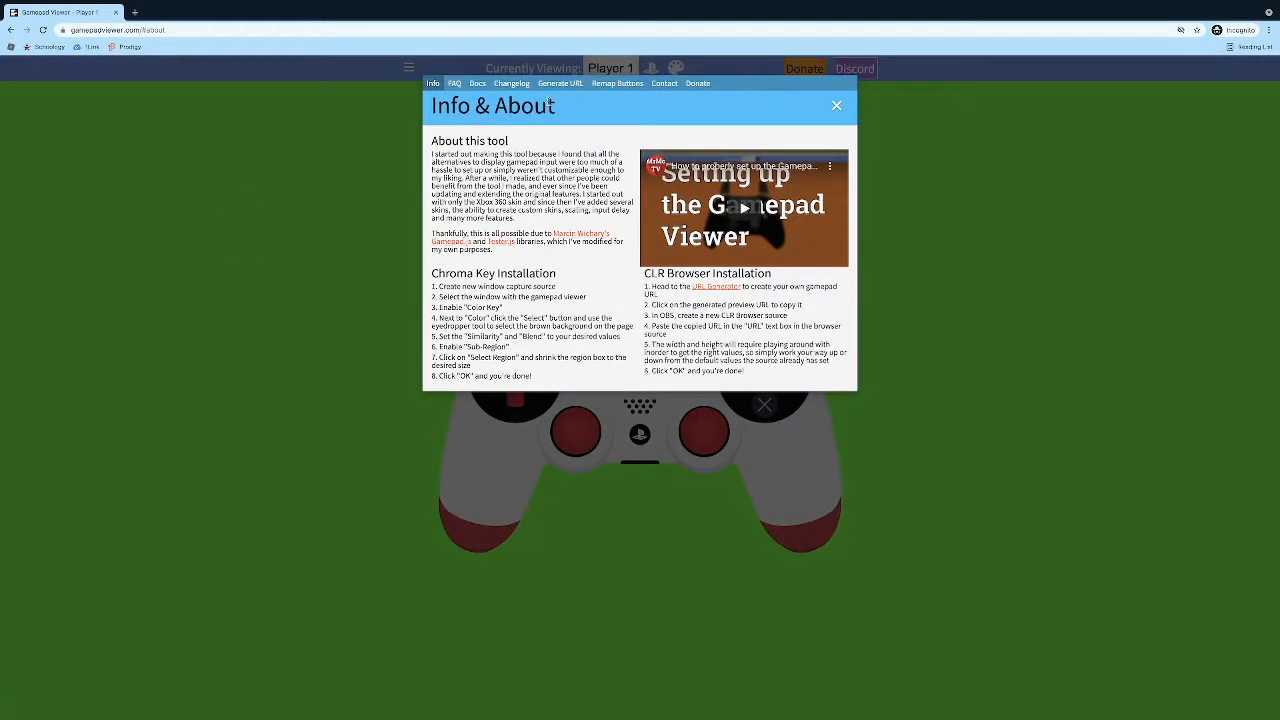
click(560, 84)
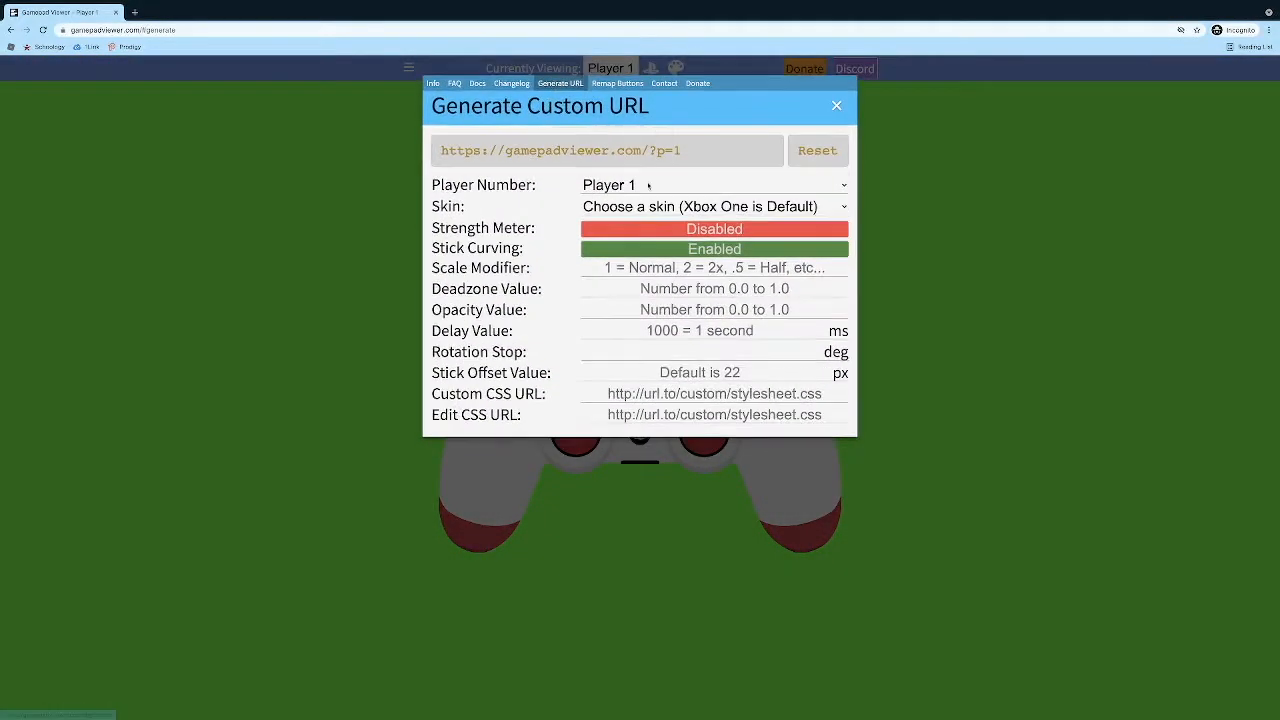
Choose PlayStation 4 (White) as the skin for the custom Player 1 URL.
click(712, 184)
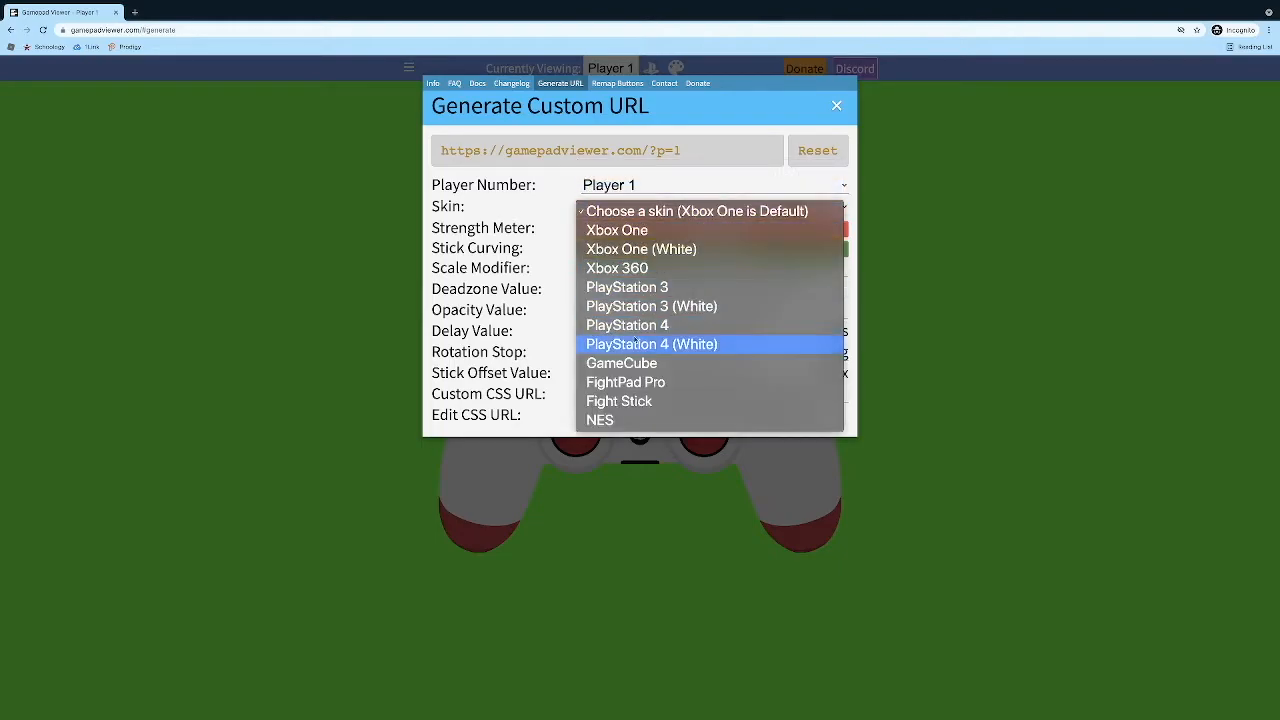
click(652, 344)
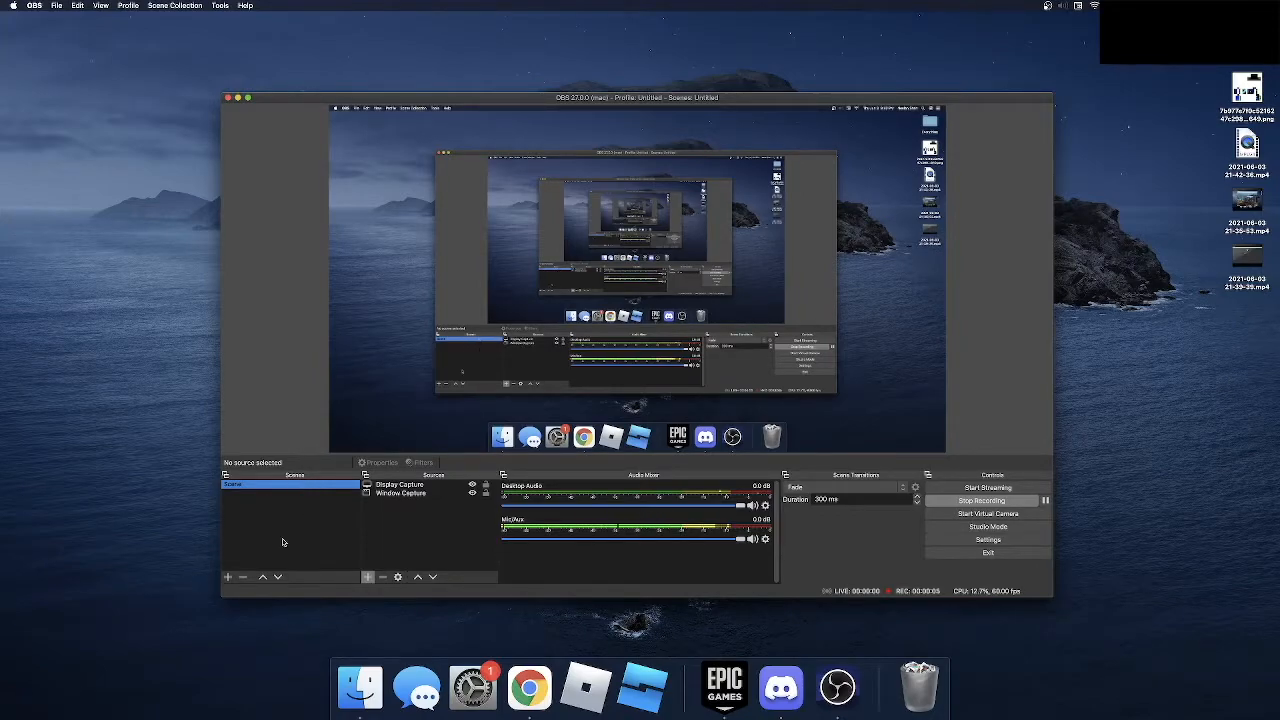
Add a new scene named Controller from the Scenes panel context menu.
right_click(284, 542)
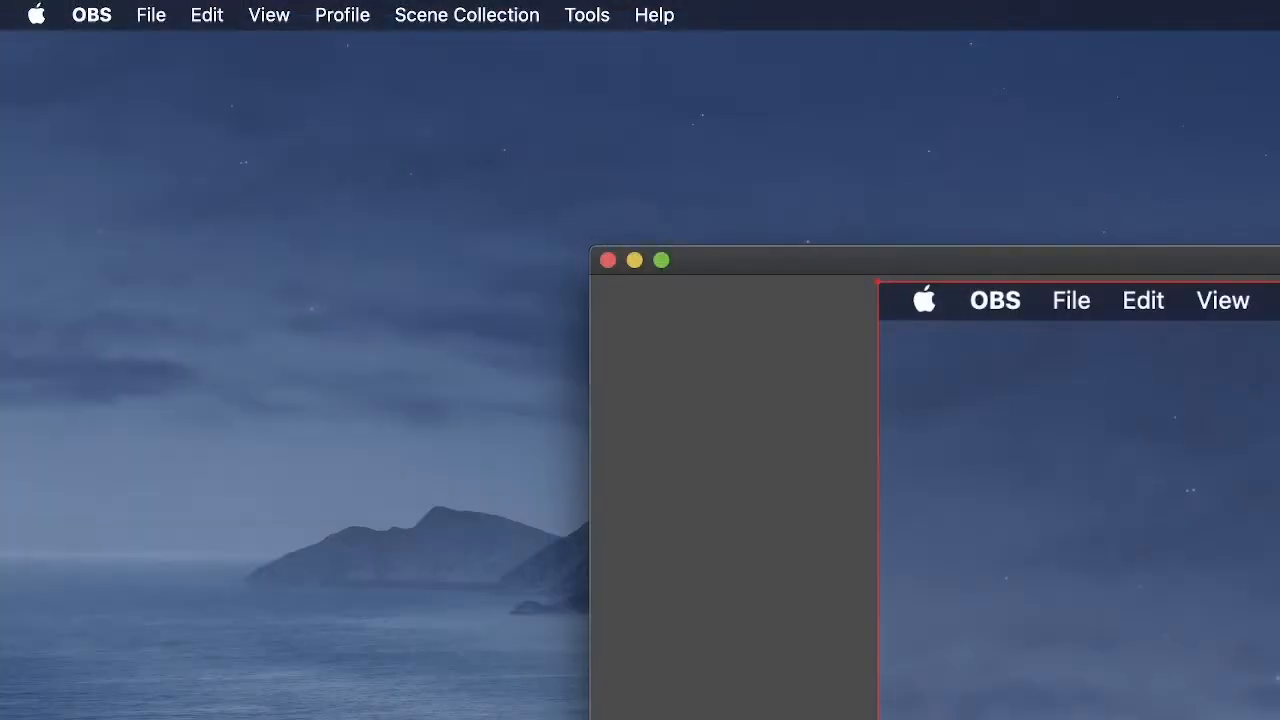
mouse_move(866, 314)
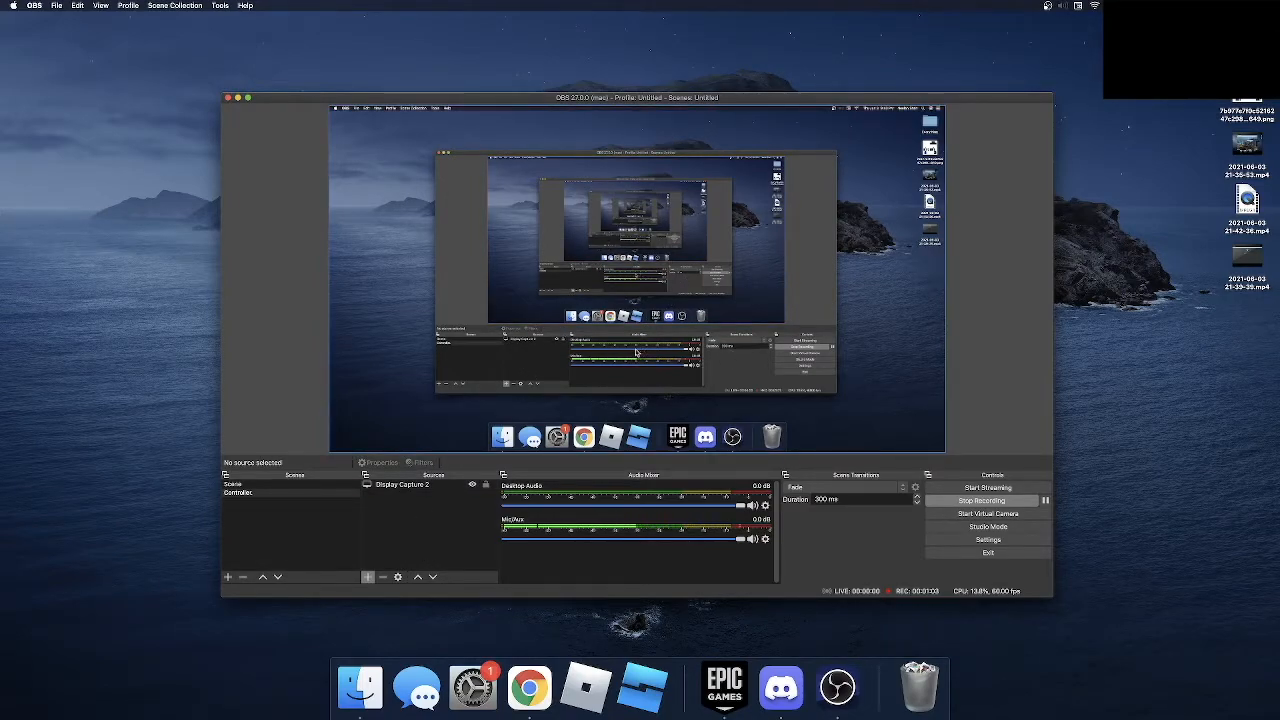
In the Controller scene, create a Browser source named Controller.
click(238, 492)
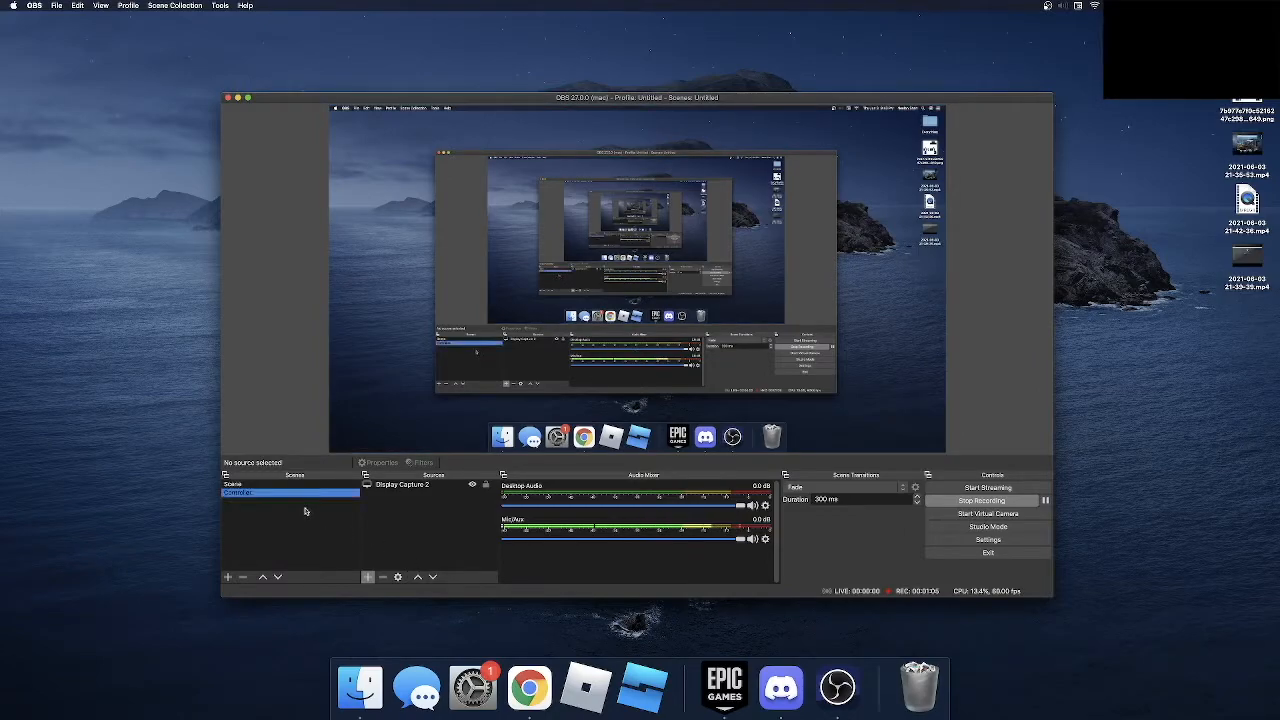
click(368, 576)
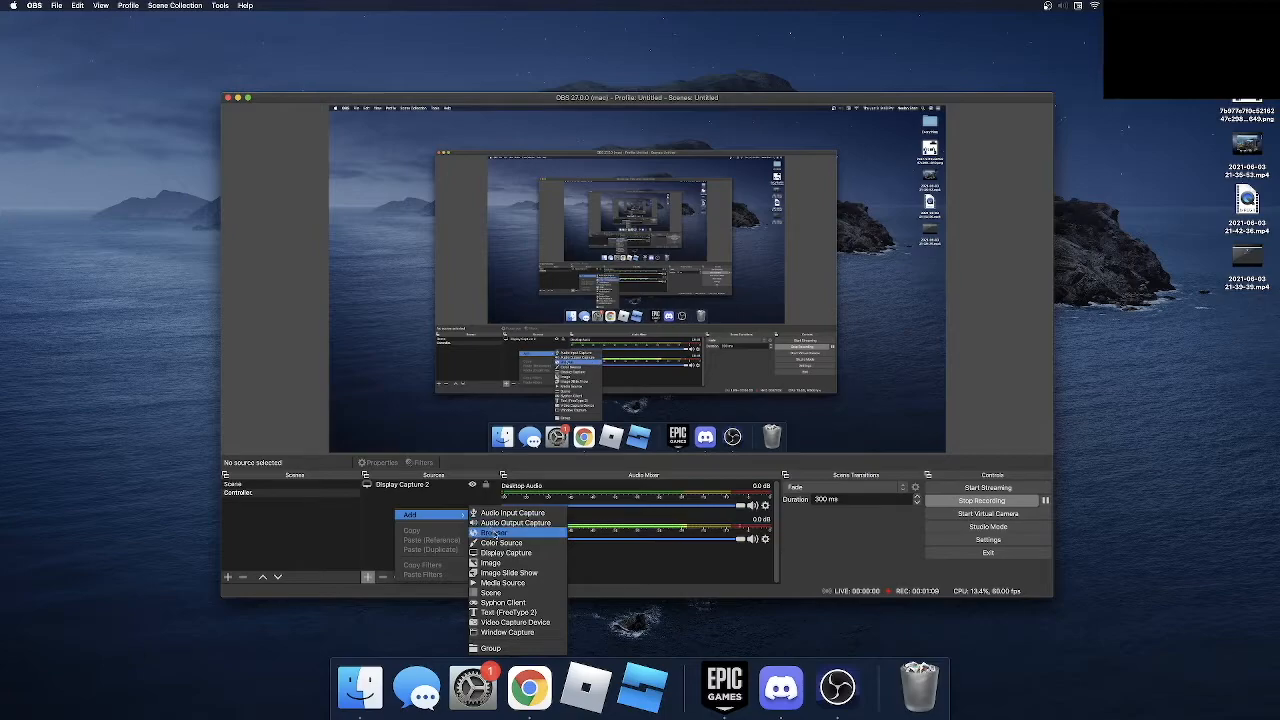
click(490, 532)
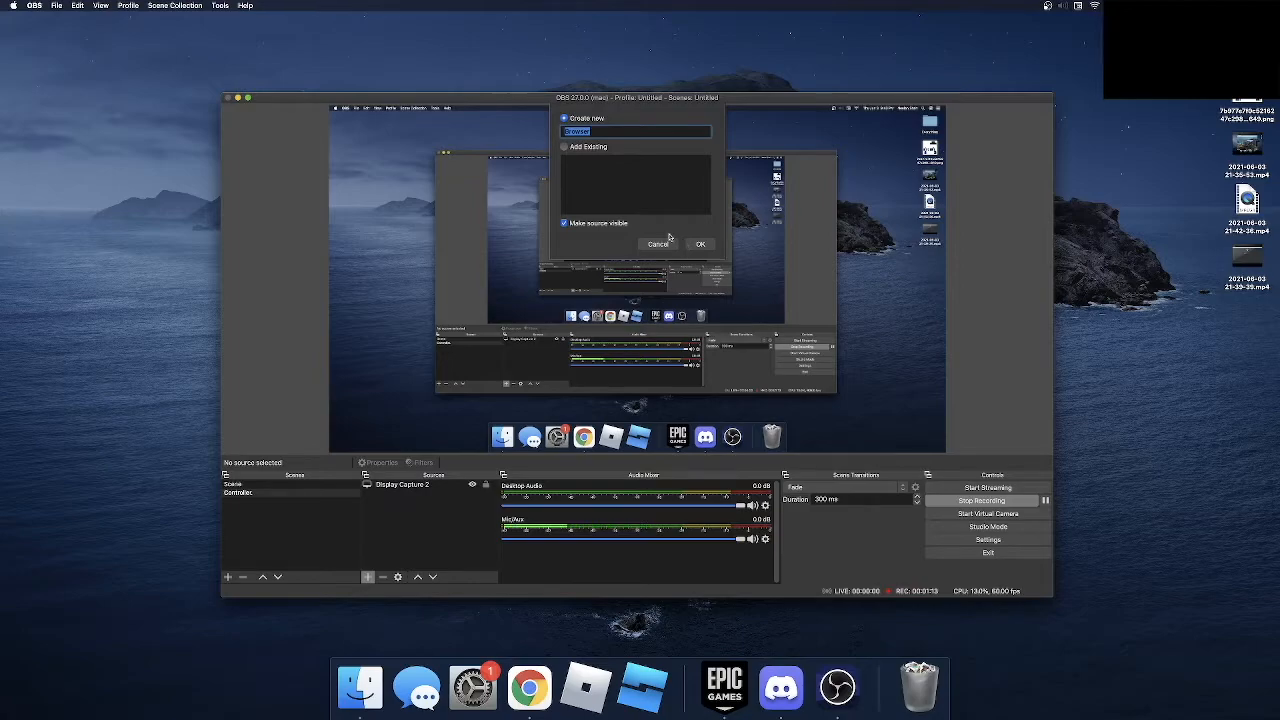
text(Con)
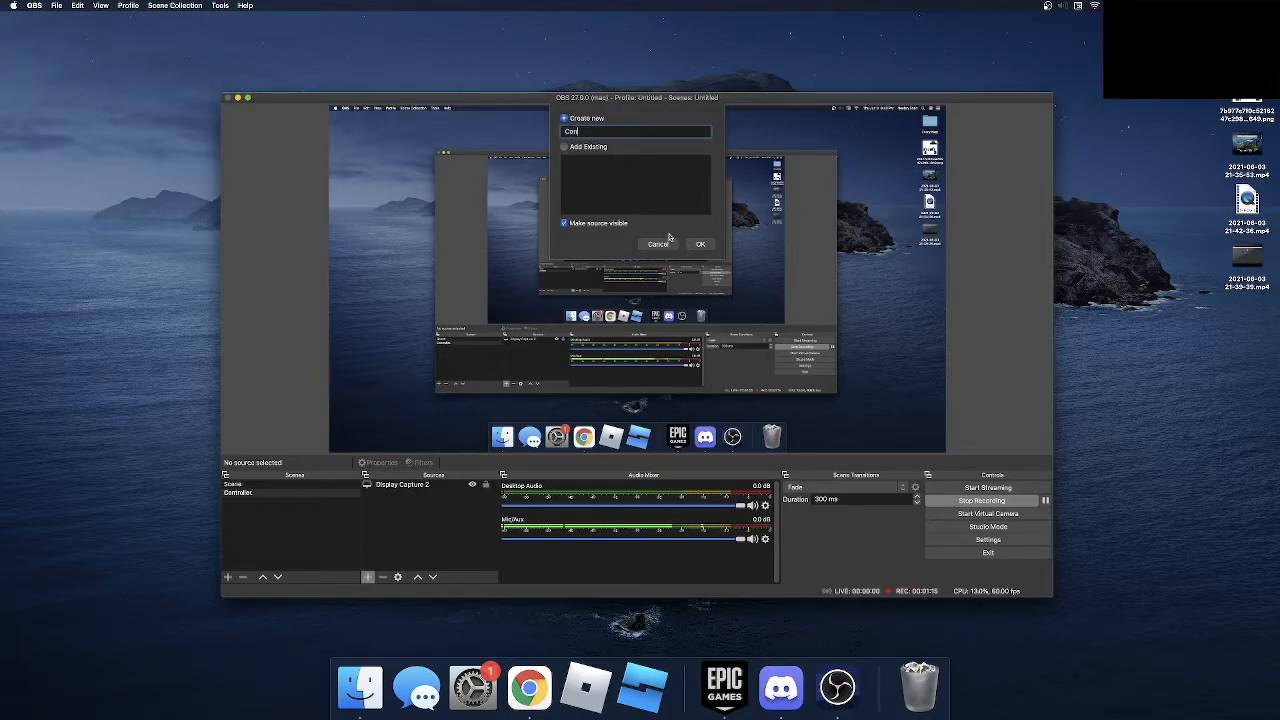
text(troller)
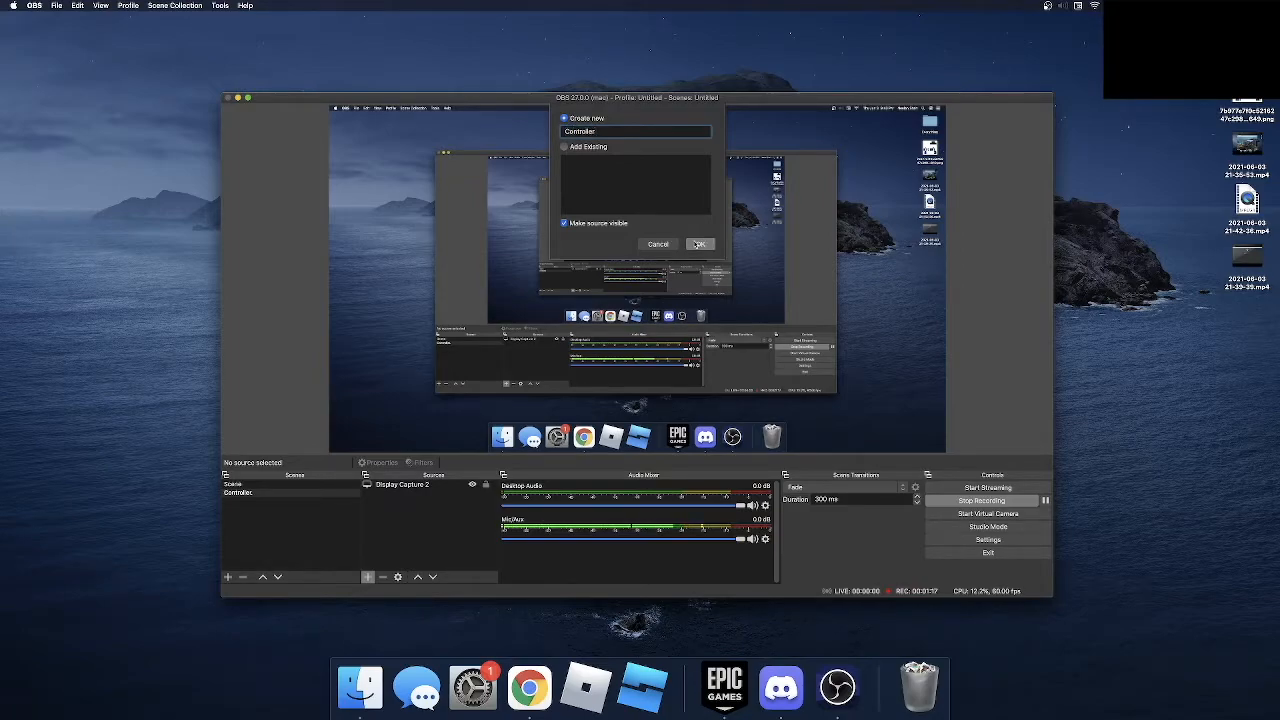
click(700, 244)
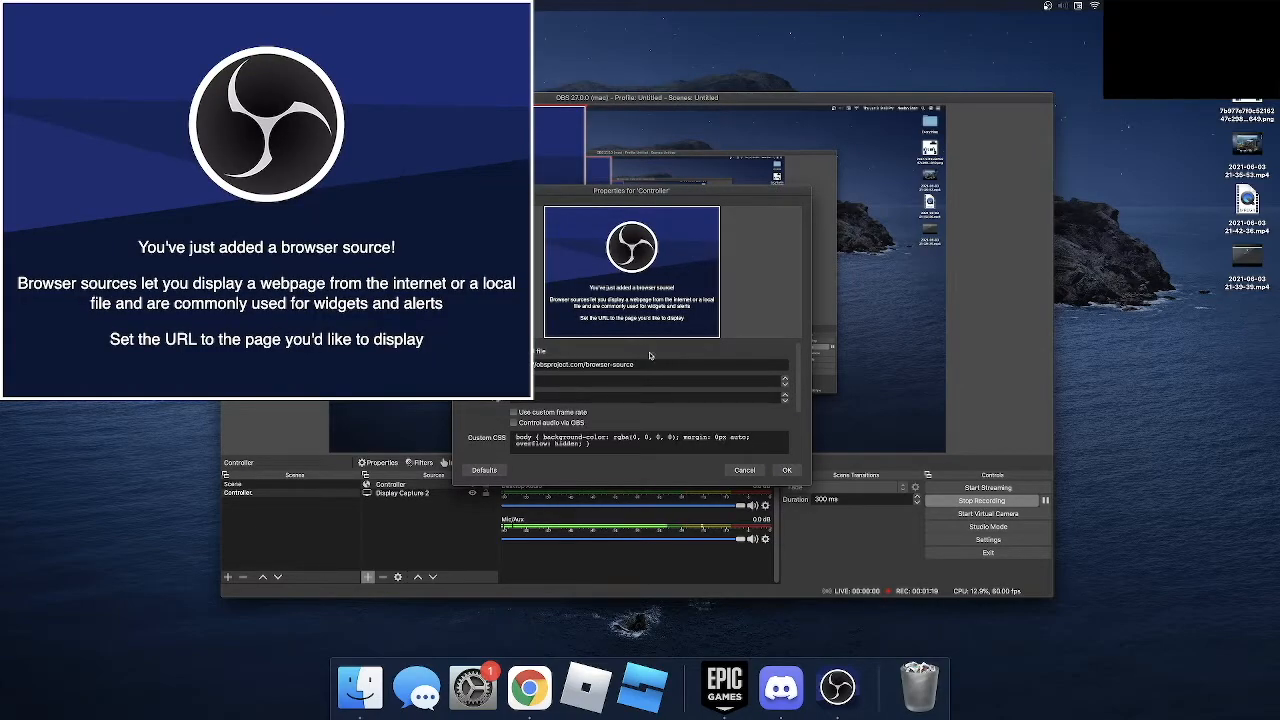
Set the browser source's URL to the custom Gamepad Viewer address and confirm.
click(650, 364)
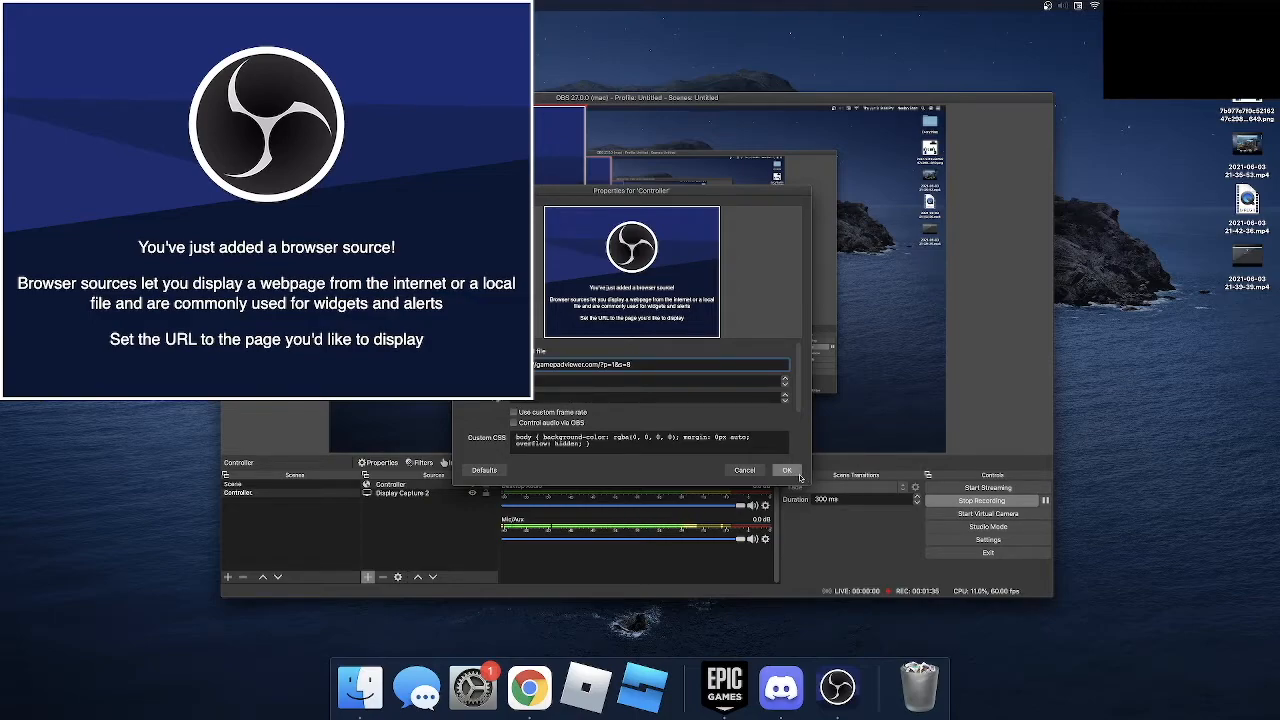
click(788, 470)
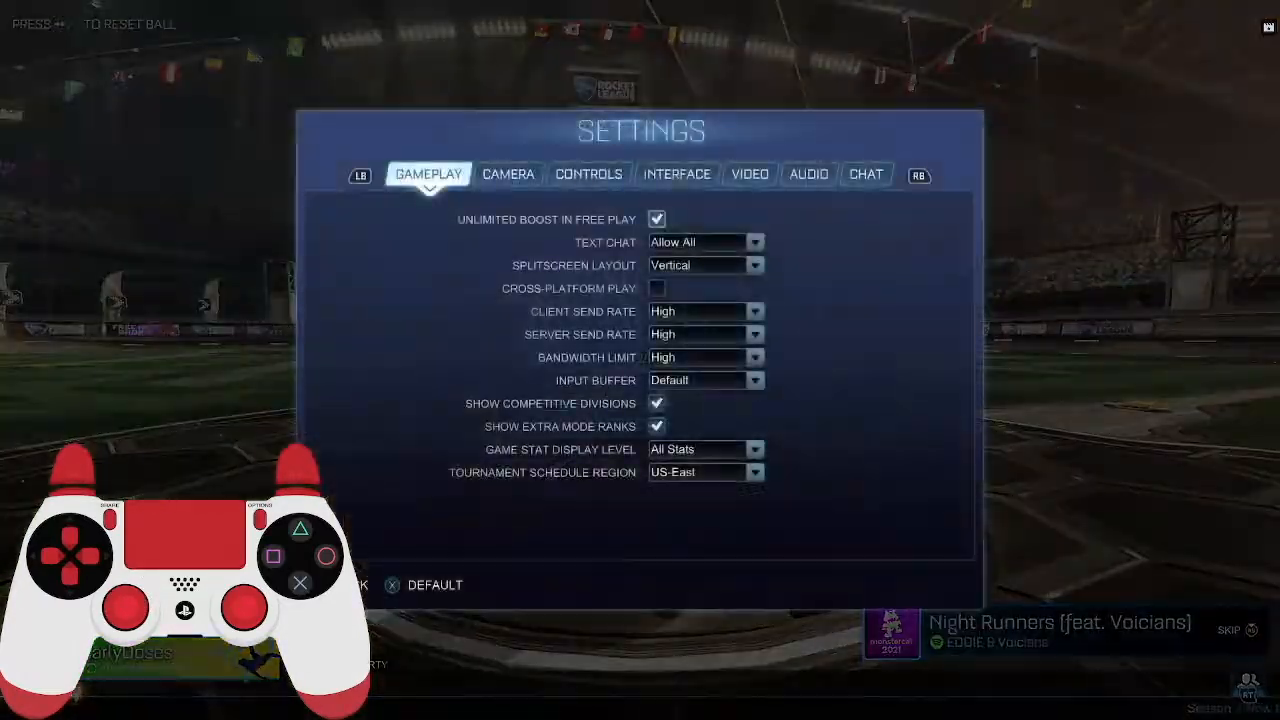
Flip between the Audio and Interface settings tabs, ending on Audio with master volume at 11%.
click(808, 172)
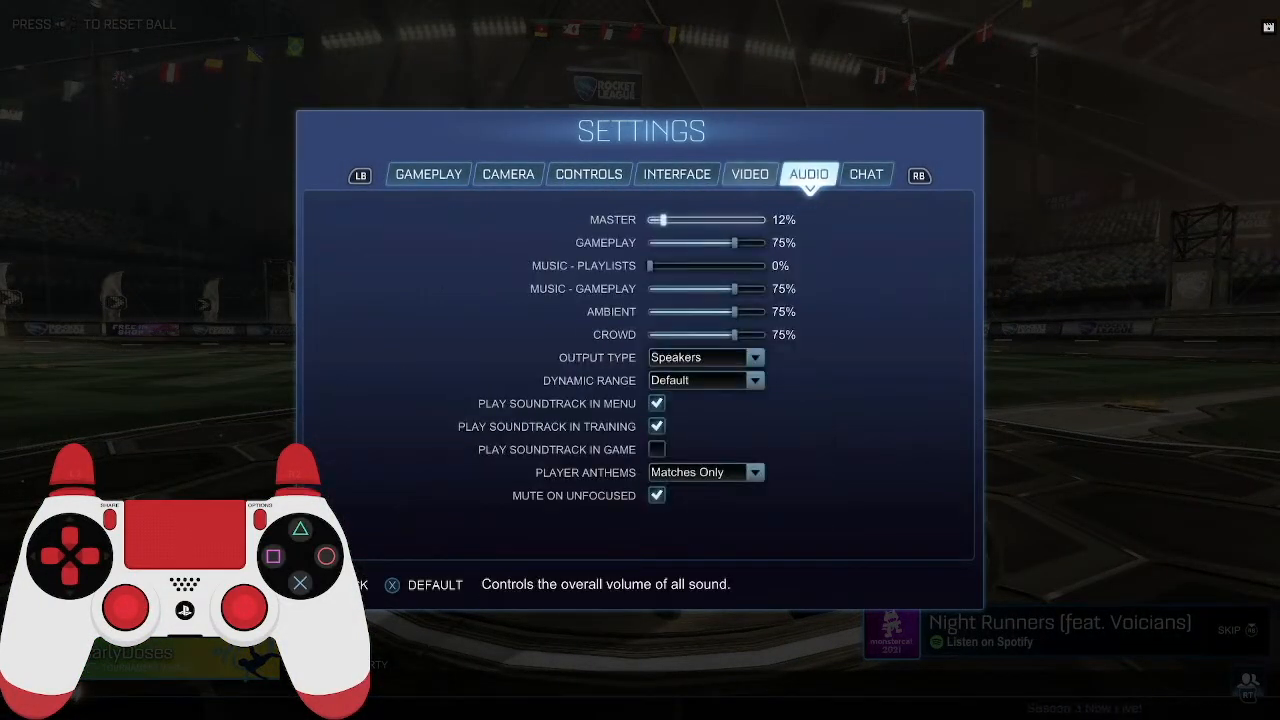
click(676, 172)
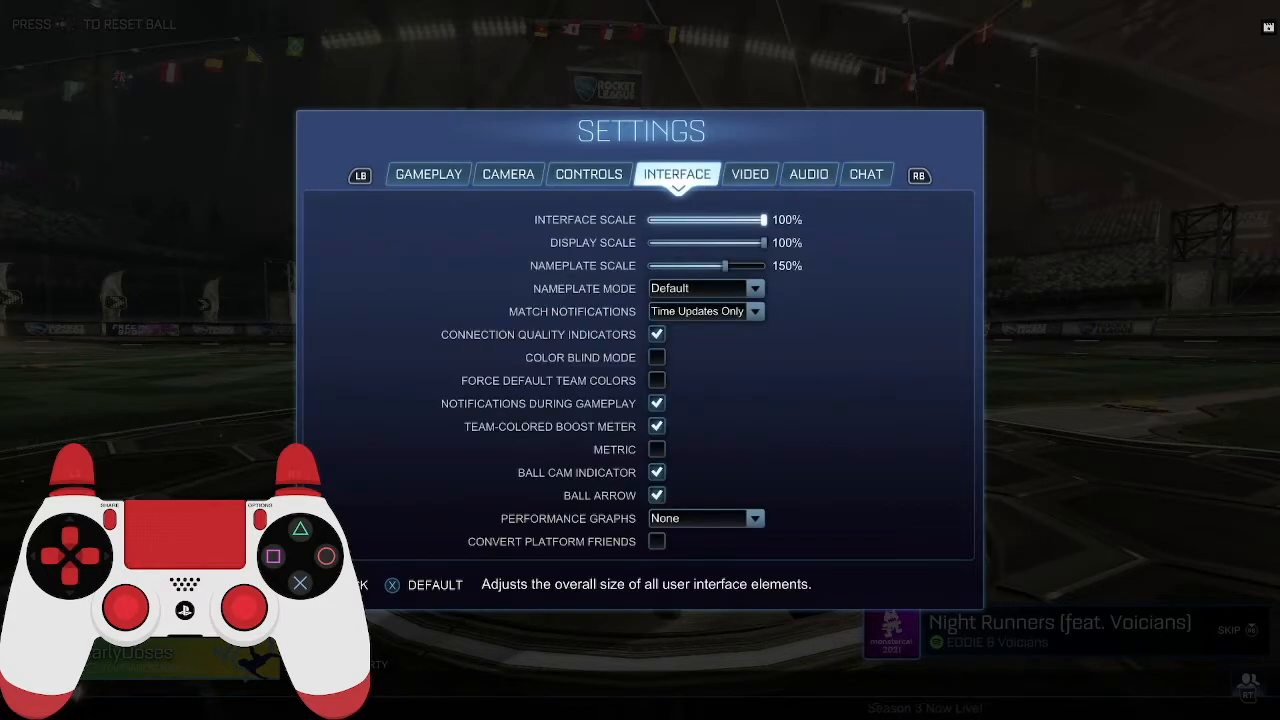
click(808, 172)
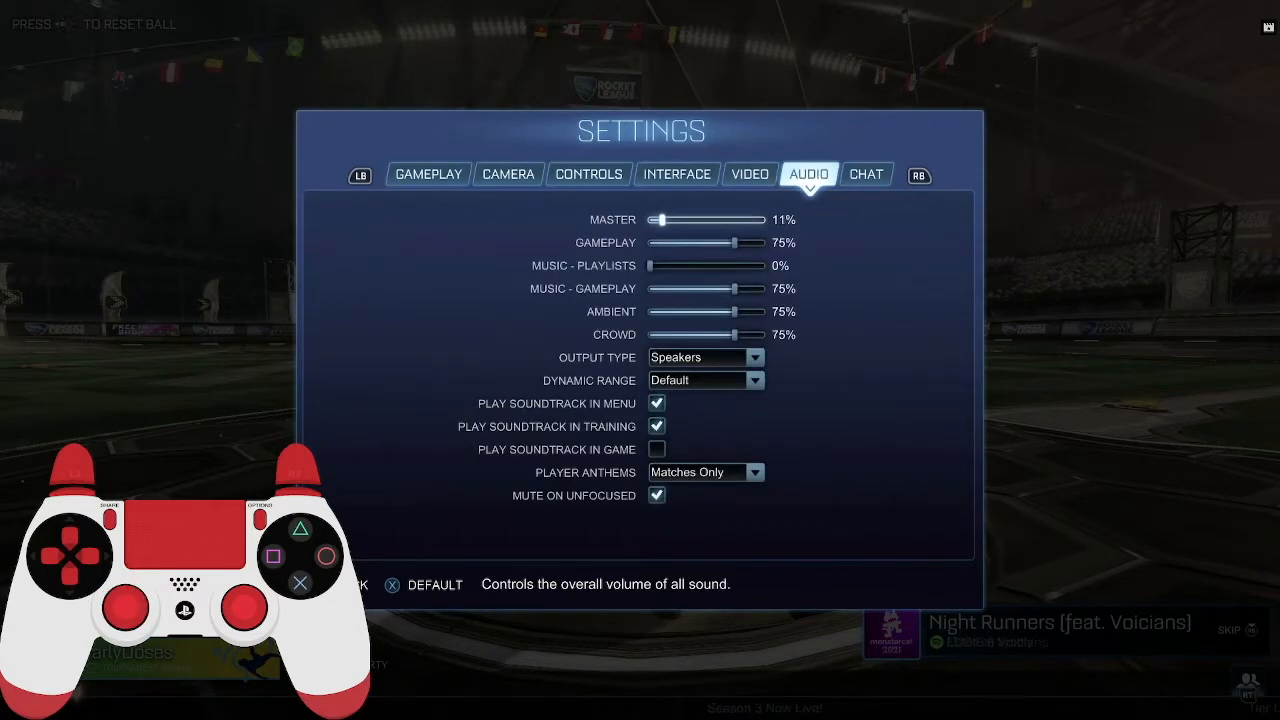